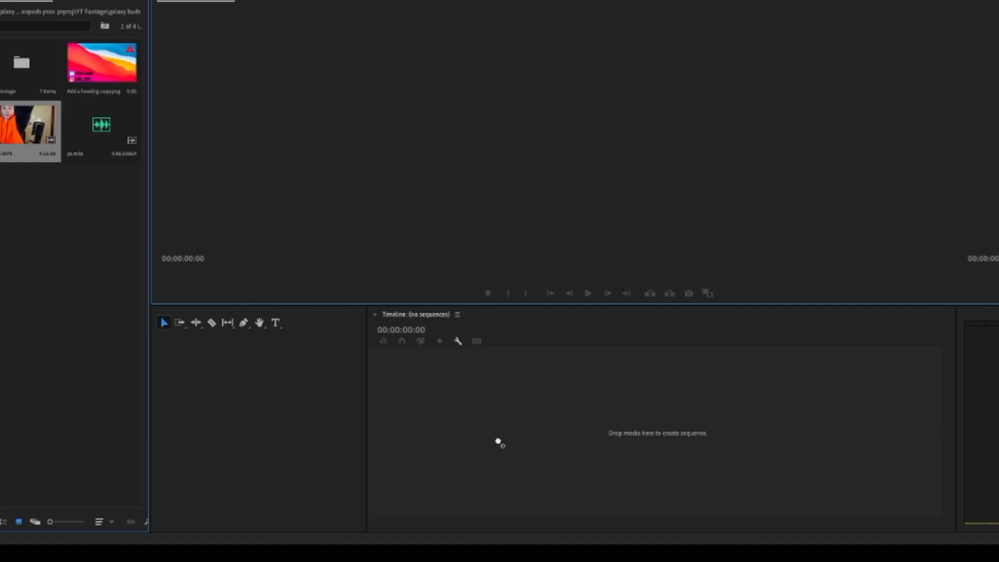
Build a new sequence from C0545.MP4, placing its video and audio on the timeline
{"action": "left_click_drag", "start_coordinate": [28, 125], "coordinate": [586, 433]}
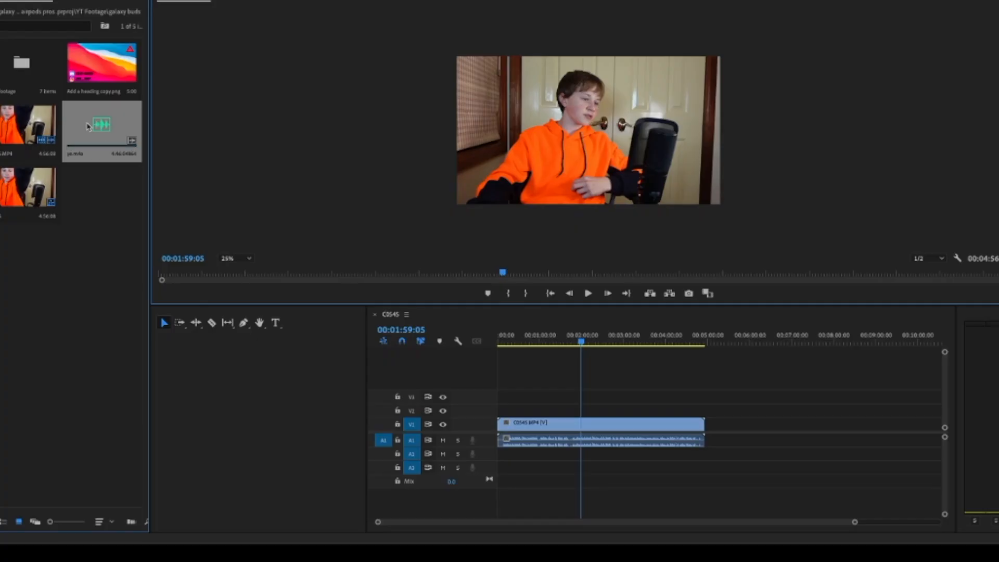
Split the C0545.MP4 talking-head clip on the timeline into separate pieces
{"action": "left_click_drag", "start_coordinate": [102, 124], "coordinate": [599, 458]}
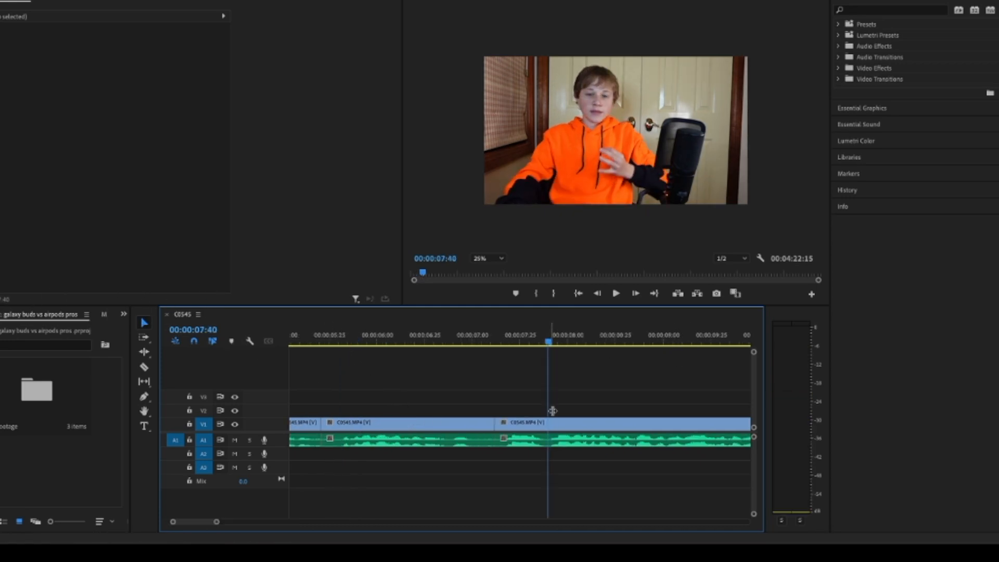
Pick a moment in the b-roll source clip for layering above the main clip
{"action": "left_click", "coordinate": [519, 440]}
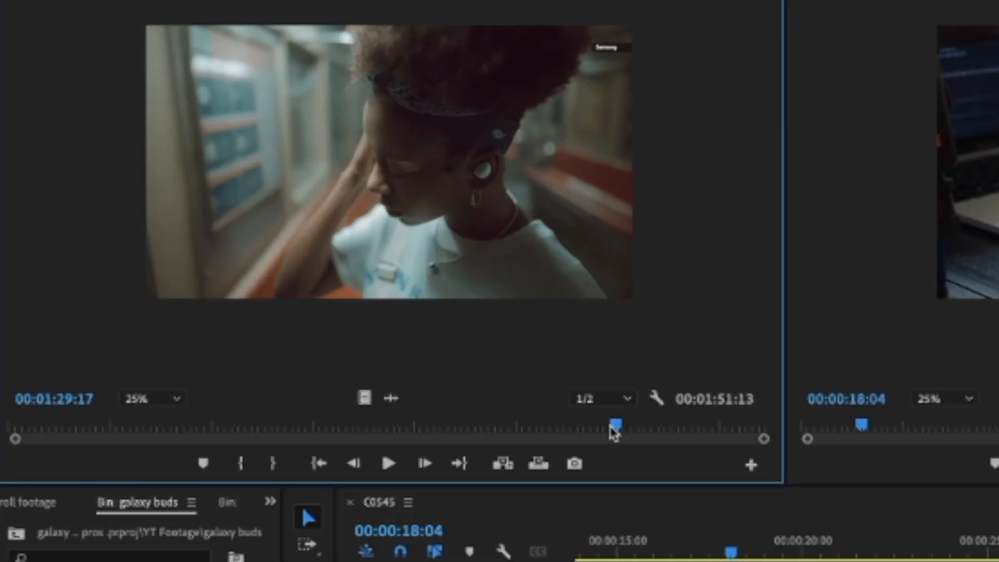
{"action": "left_click", "coordinate": [390, 463]}
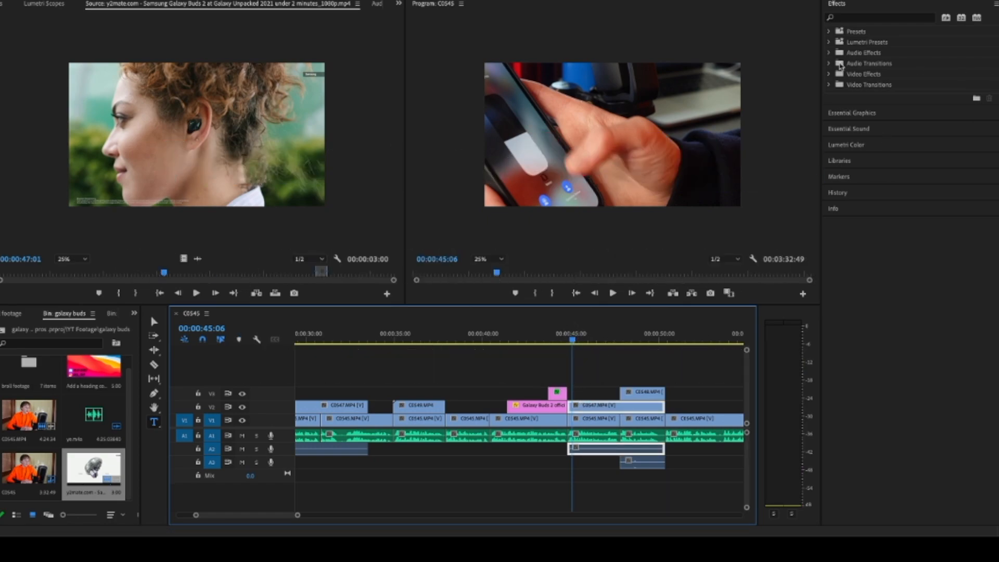
Search the Effects panel for the Crop effect
{"action": "type", "text": "crop"}
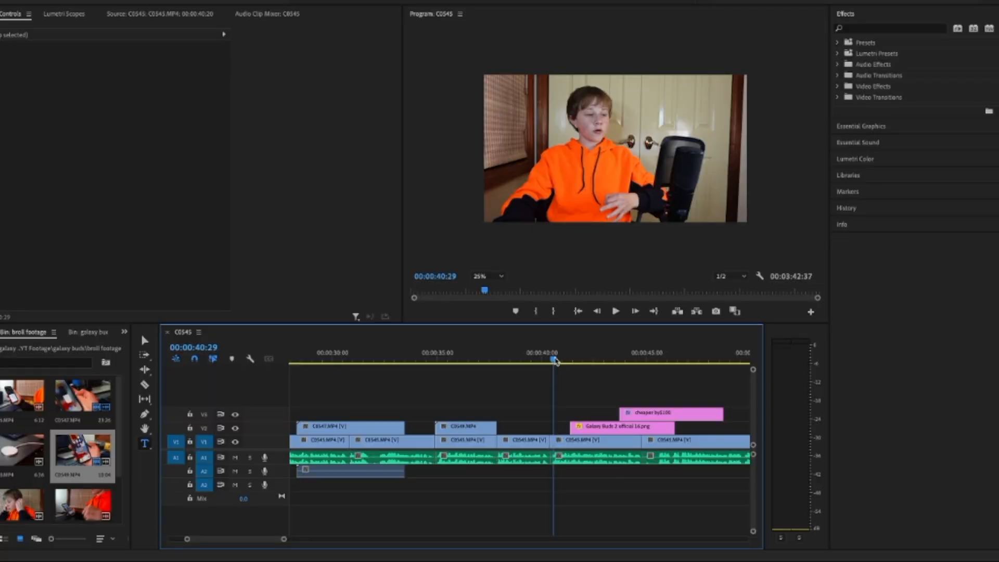
Keyframe the 'cheaper by $100' title's position, then review the sequence ending
{"action": "left_click", "coordinate": [614, 311]}
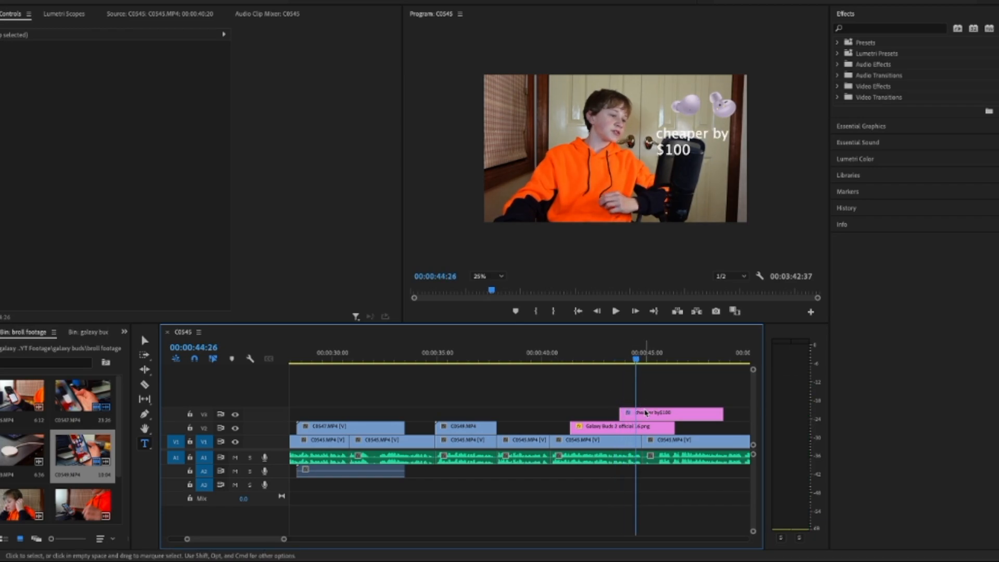
{"action": "left_click", "coordinate": [669, 413]}
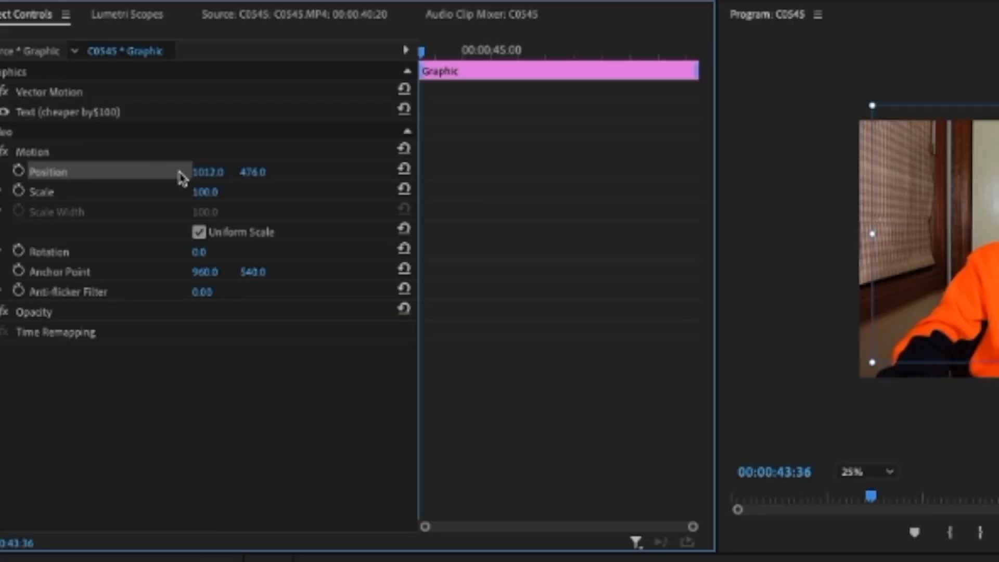
{"action": "left_click", "coordinate": [19, 171]}
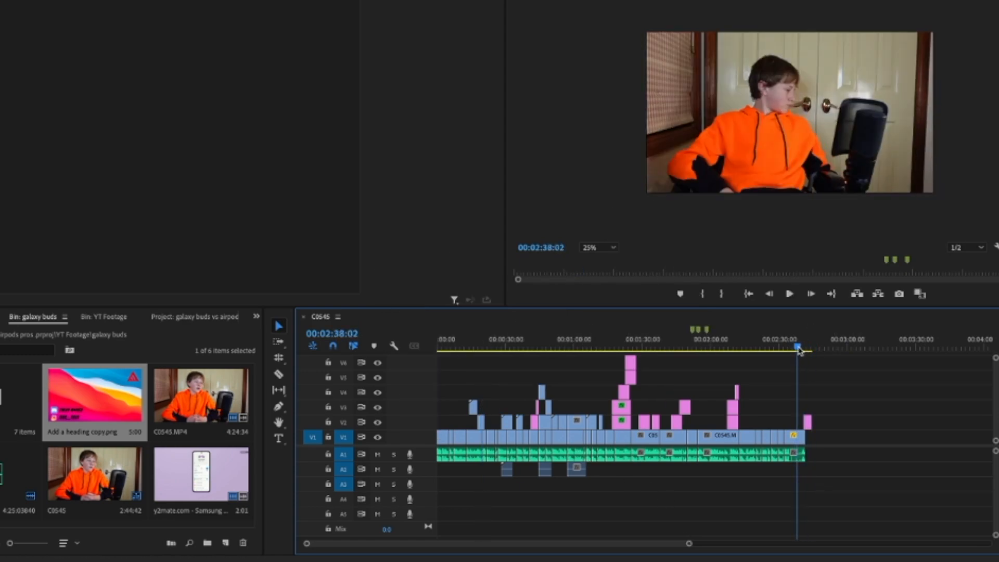
{"action": "left_click", "coordinate": [788, 293]}
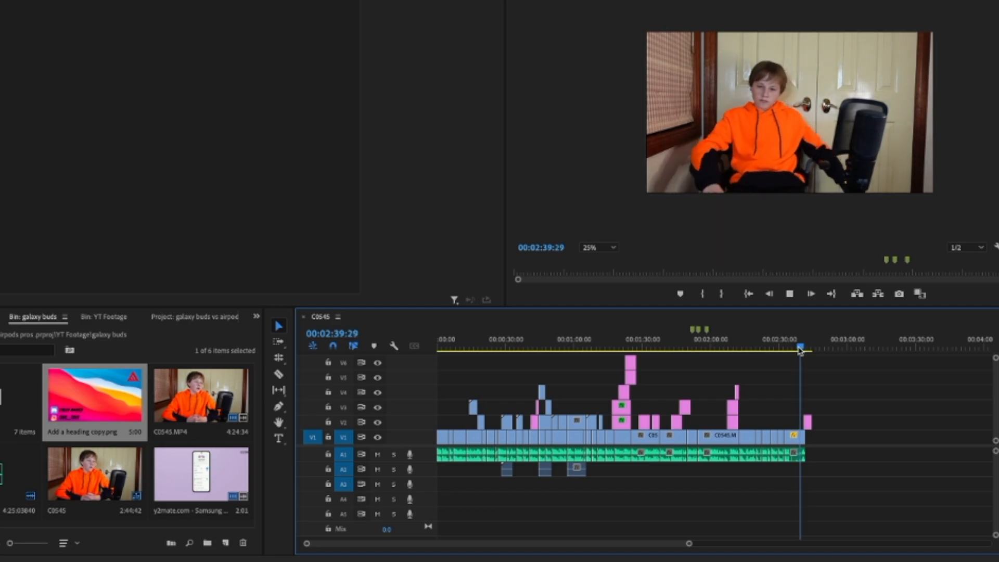